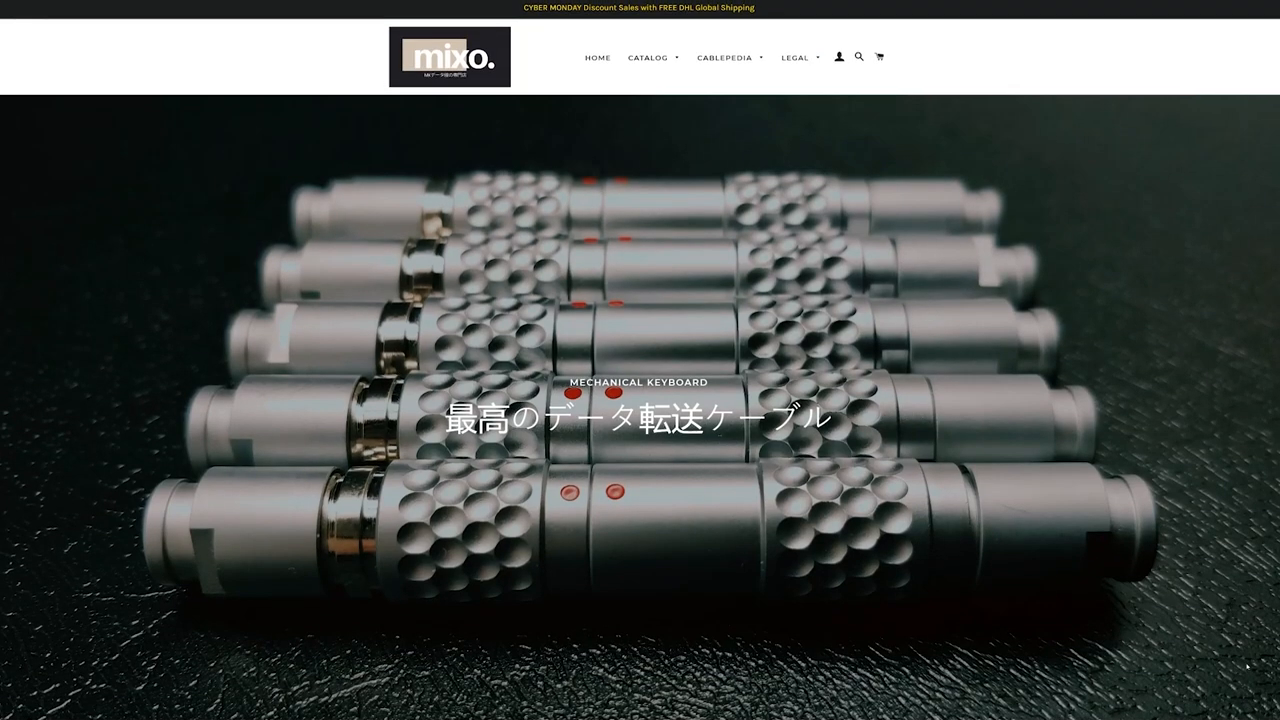
Scroll the MIXO Phantom Purple cable listings, then head to the Drop store homepage
scroll(down, 3)
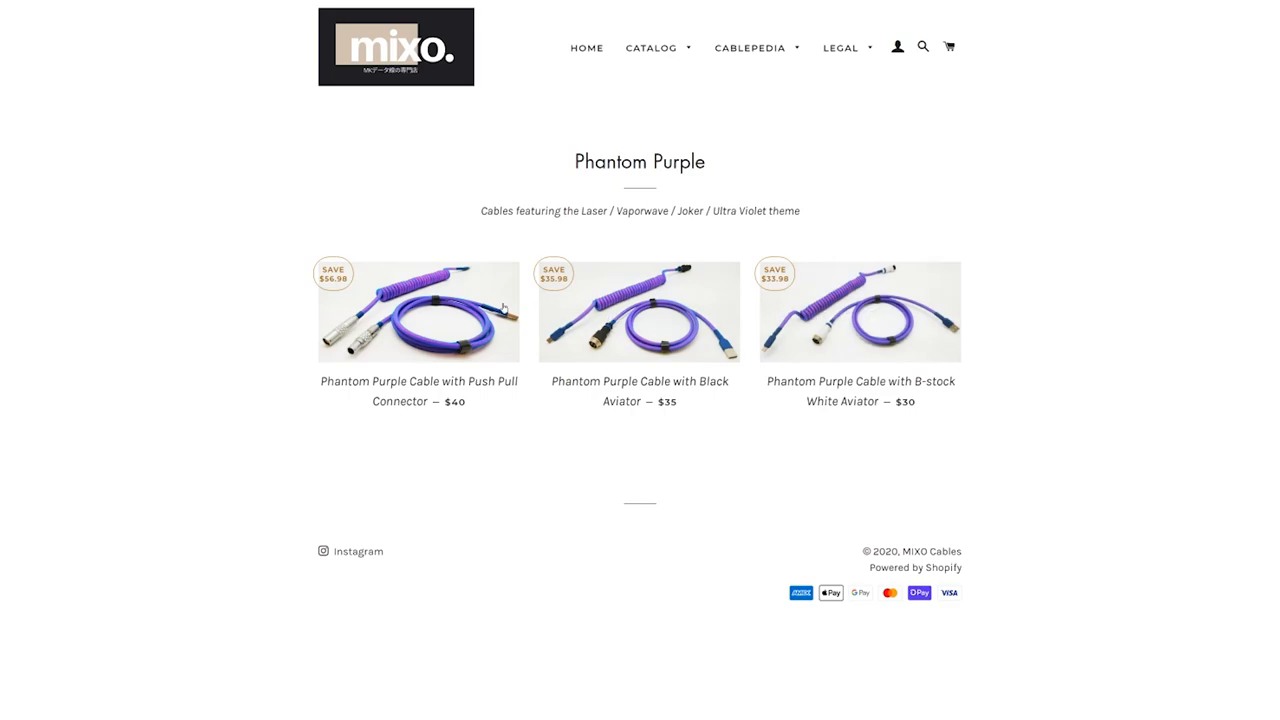
click(418, 312)
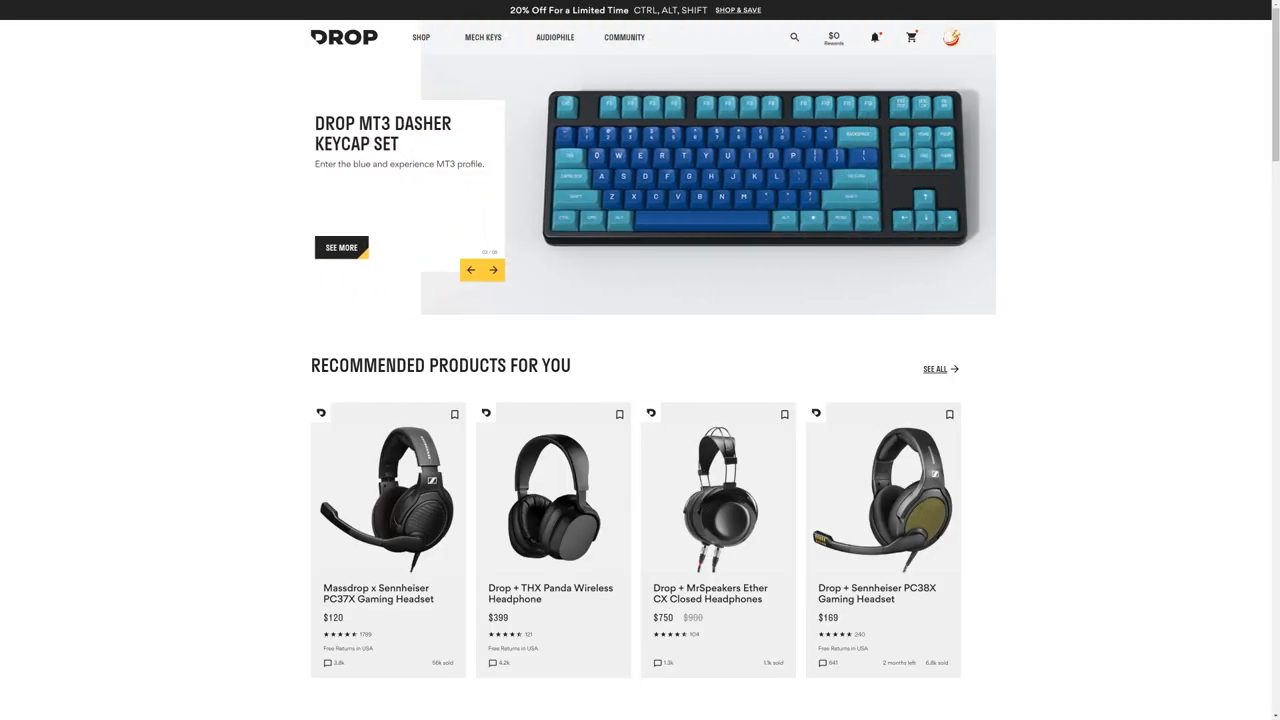
From Shop, reach the ENTR keyboard page and advance through its product photos to the keycap close-up
click(492, 270)
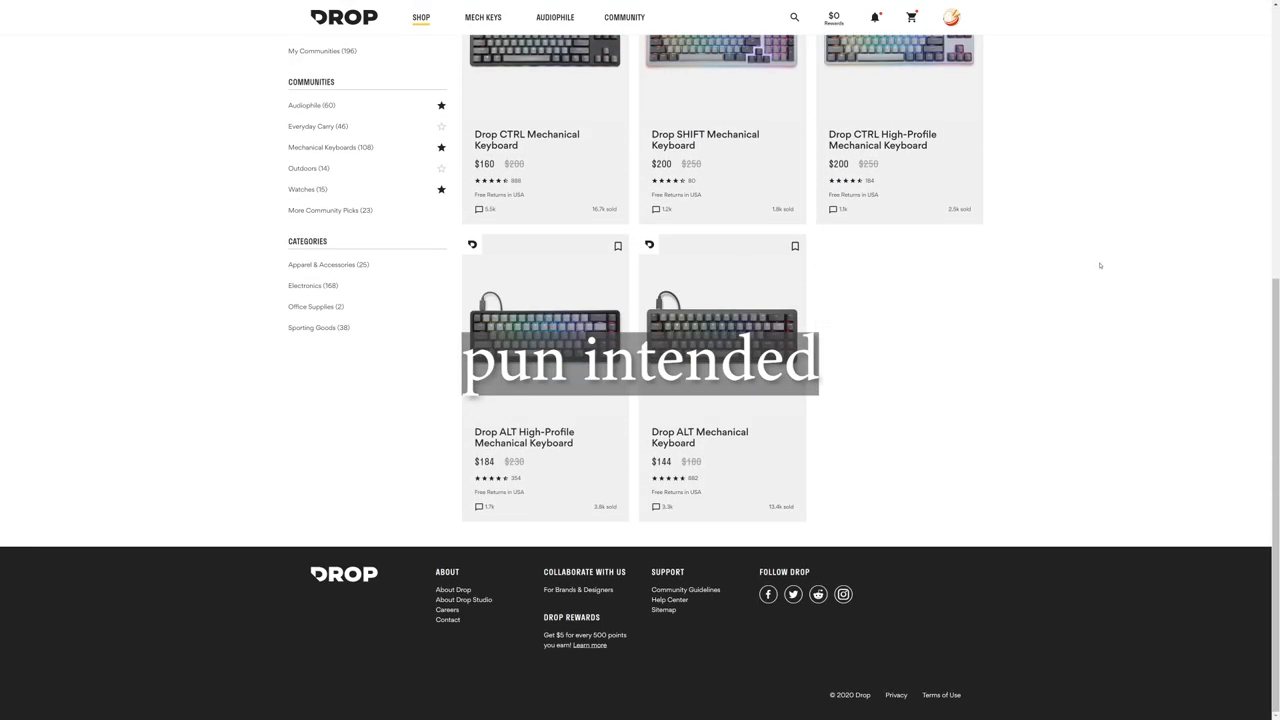
click(700, 436)
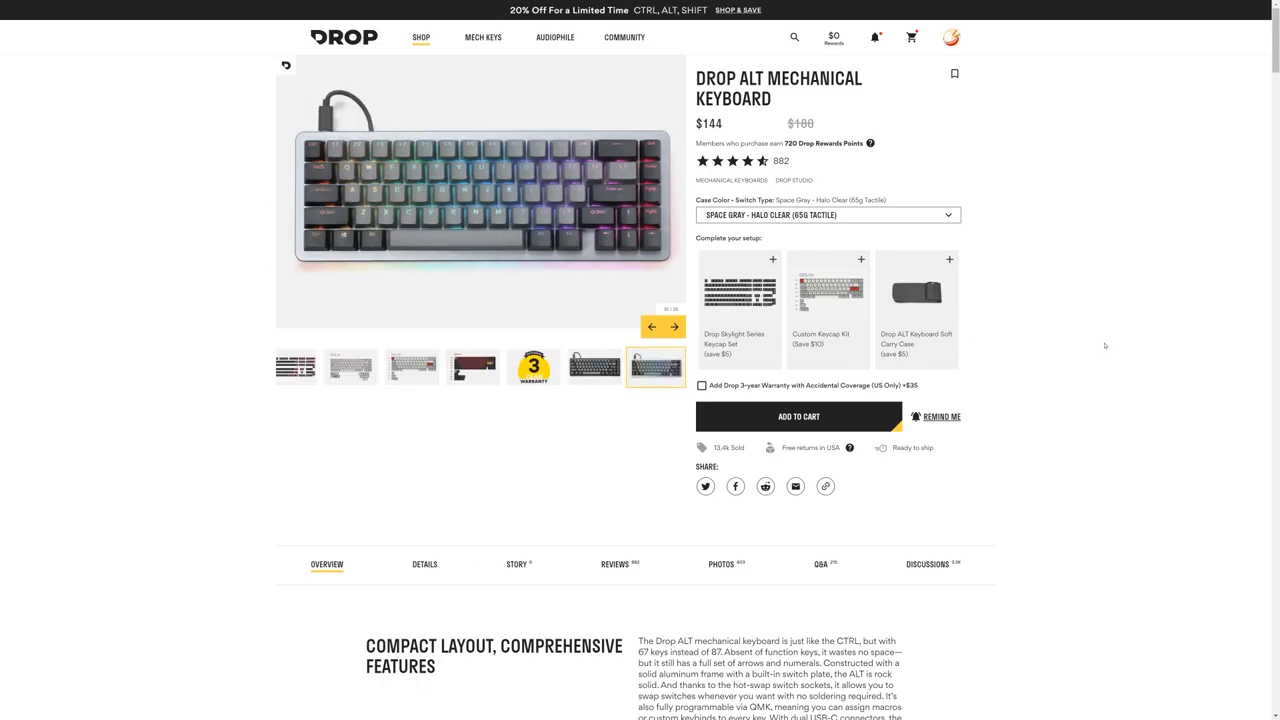
mouse_move(896, 190)
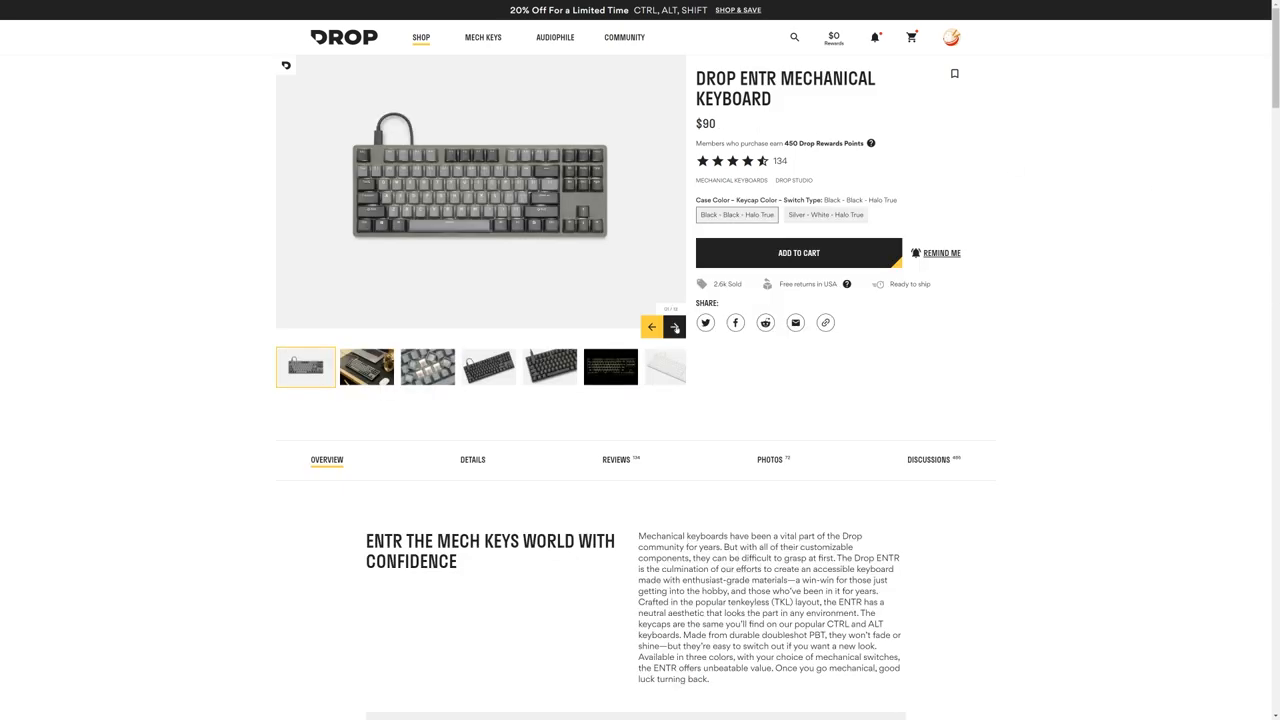
click(676, 328)
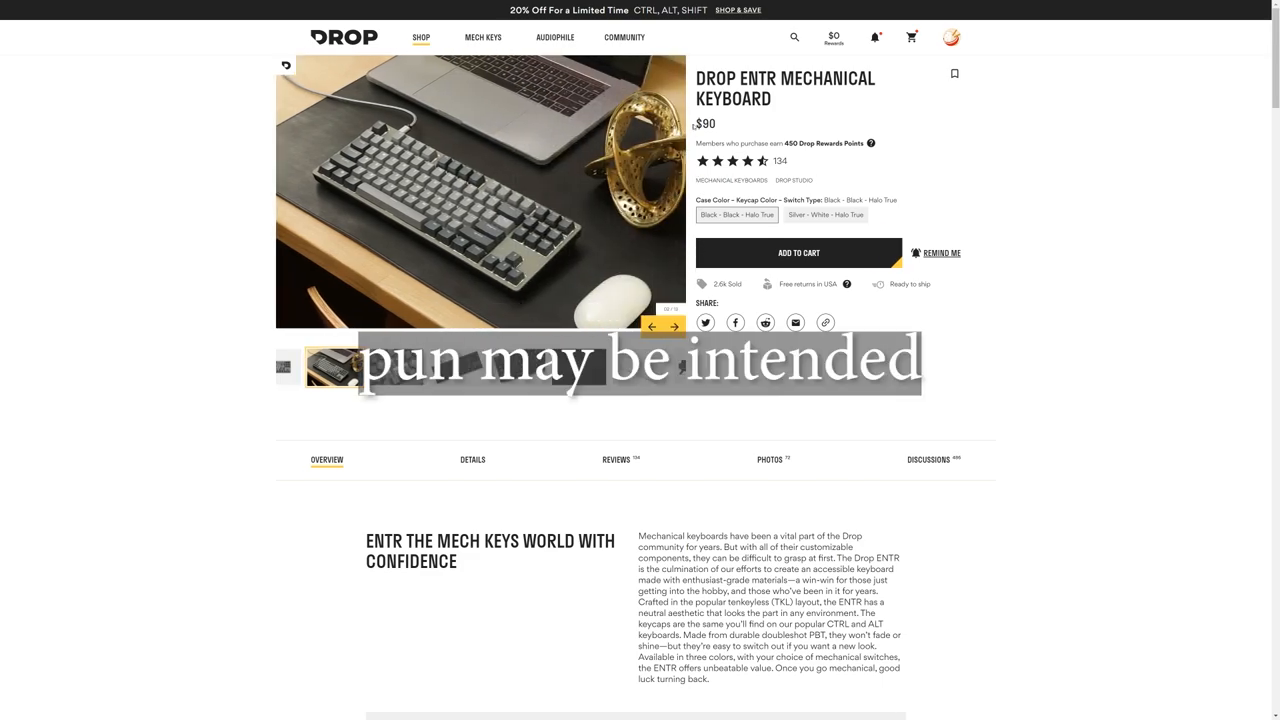
click(676, 328)
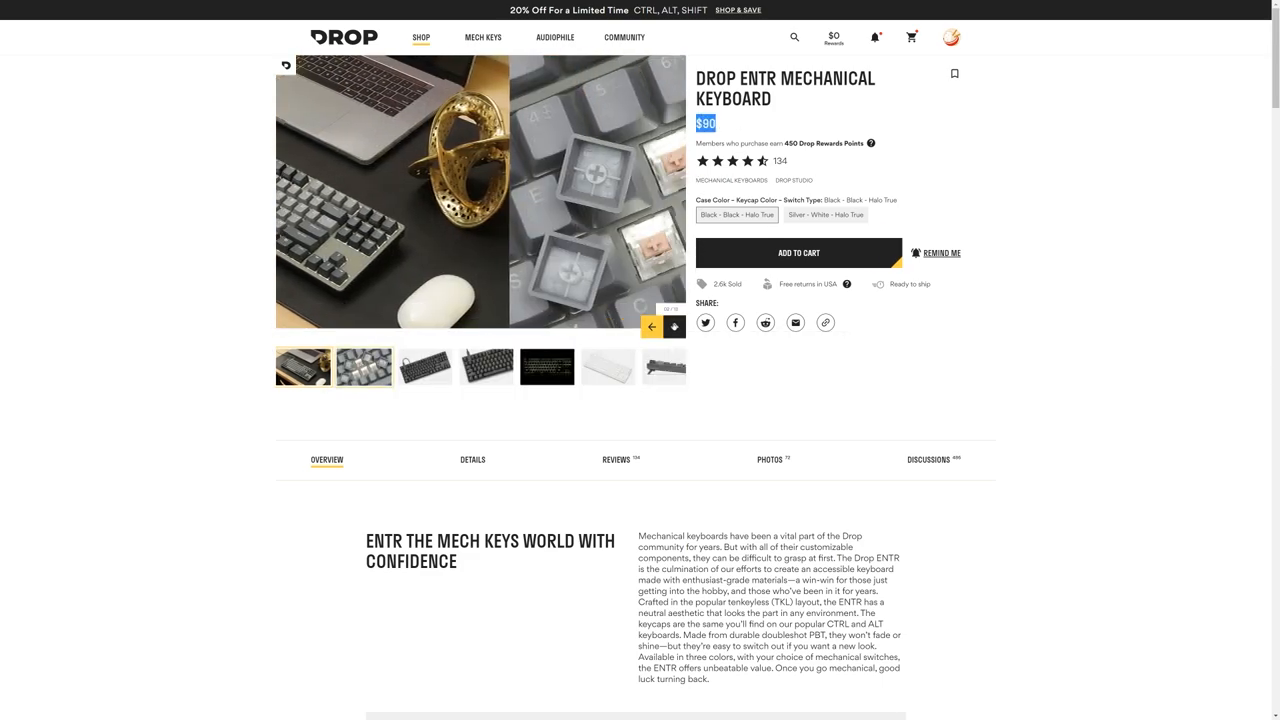
click(676, 328)
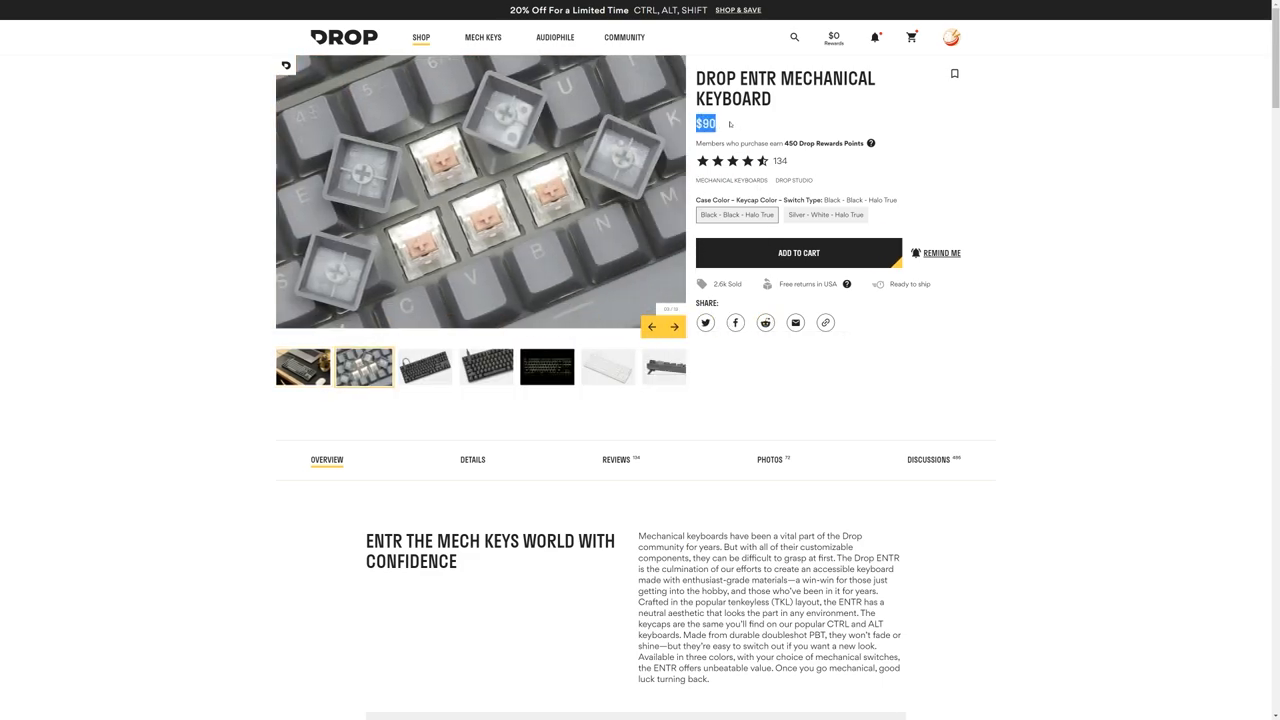
Move down to the Options section and preview the Silver - White keyboard option
scroll(down, 3)
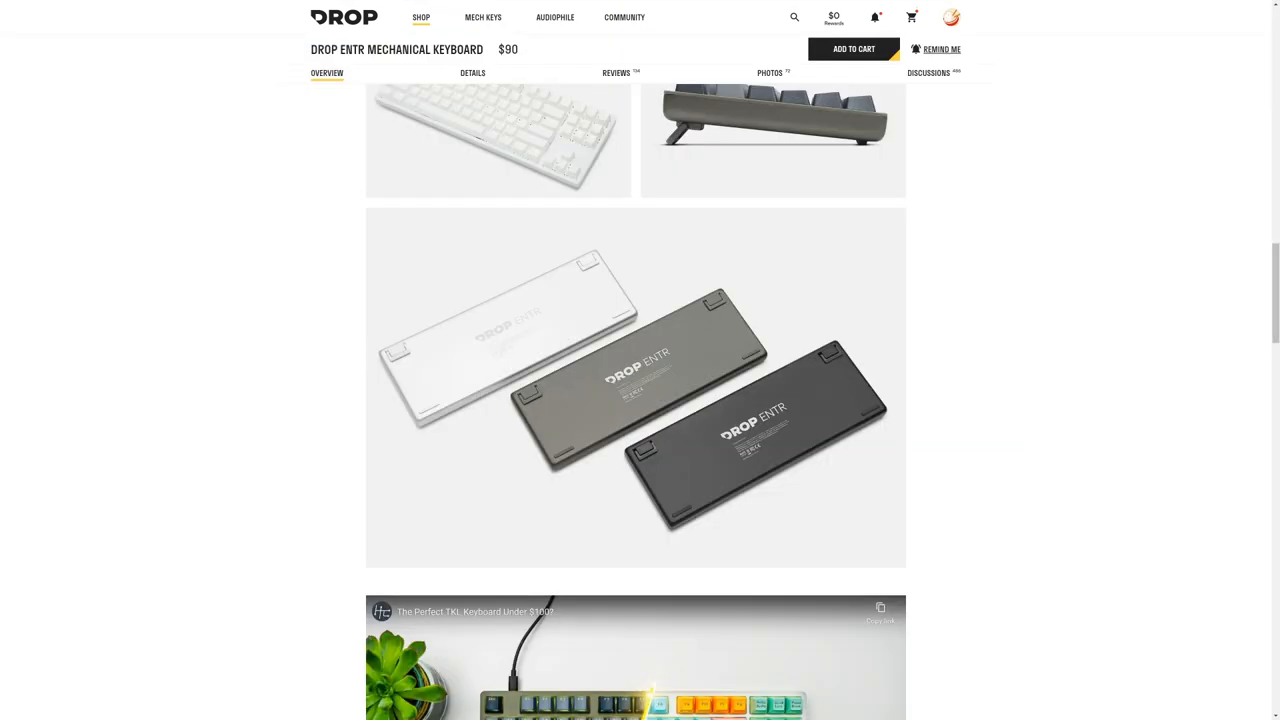
scroll(down, 3)
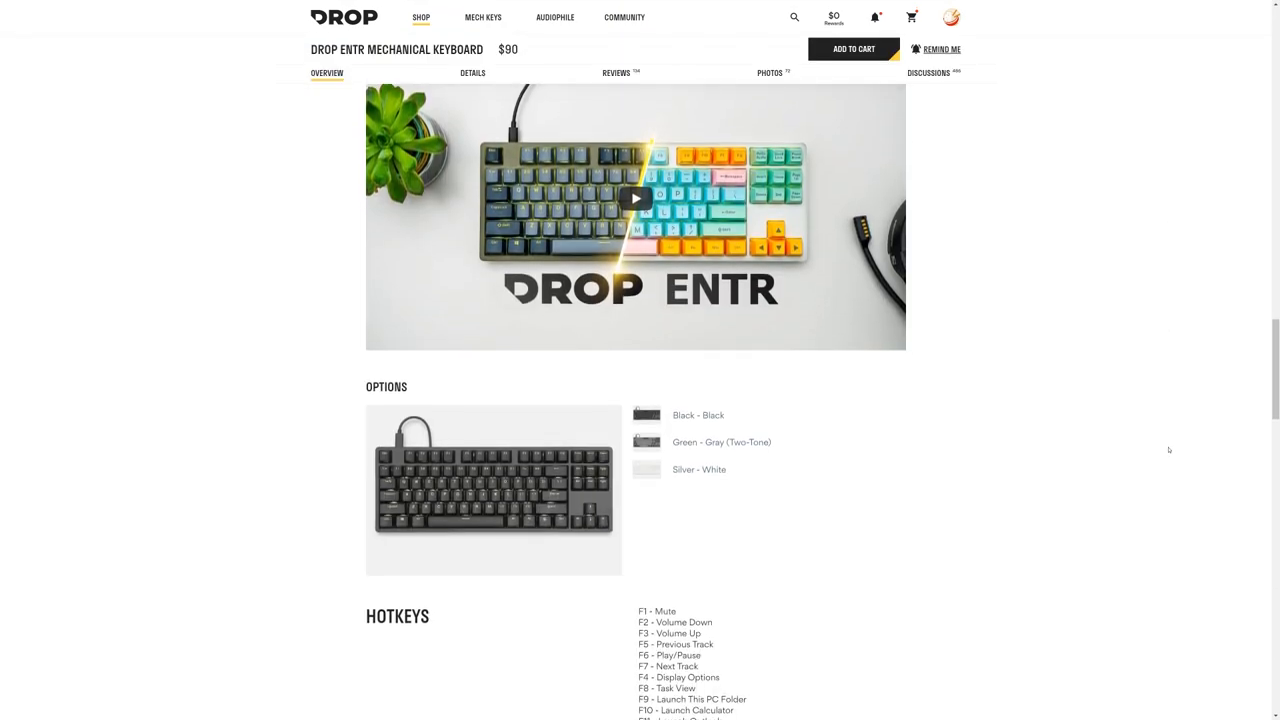
click(698, 468)
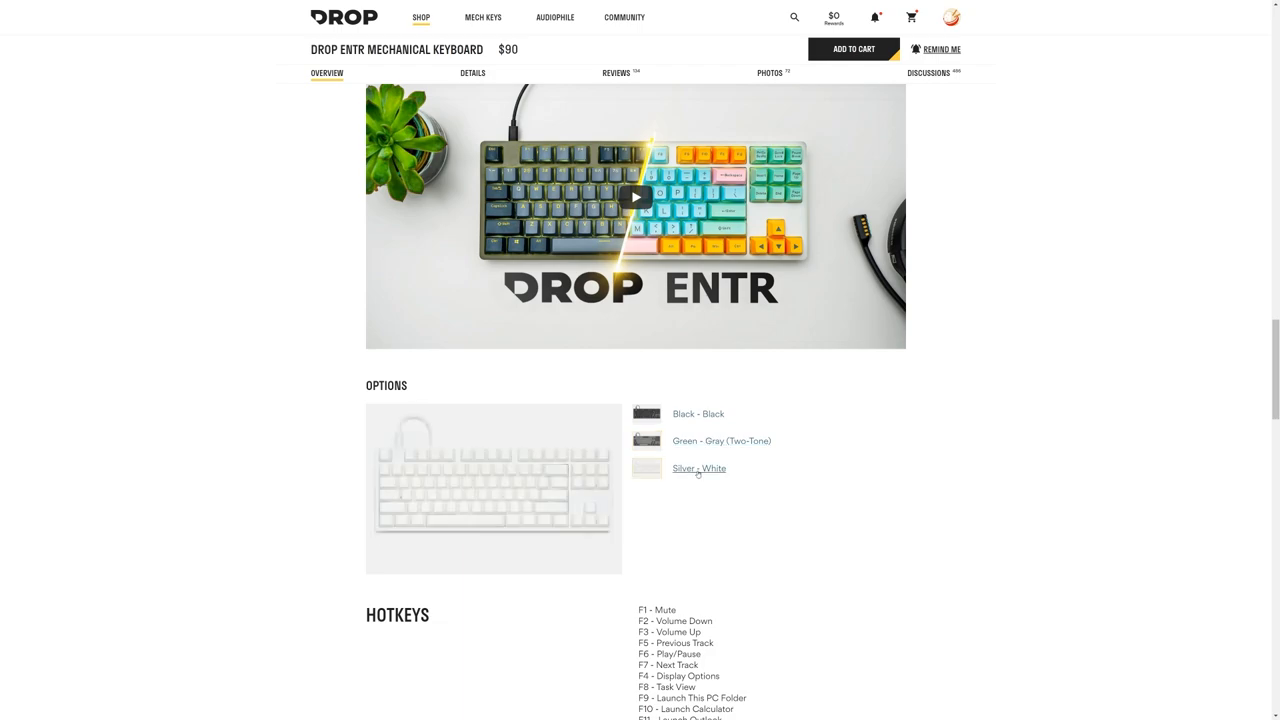
scroll(down, 3)
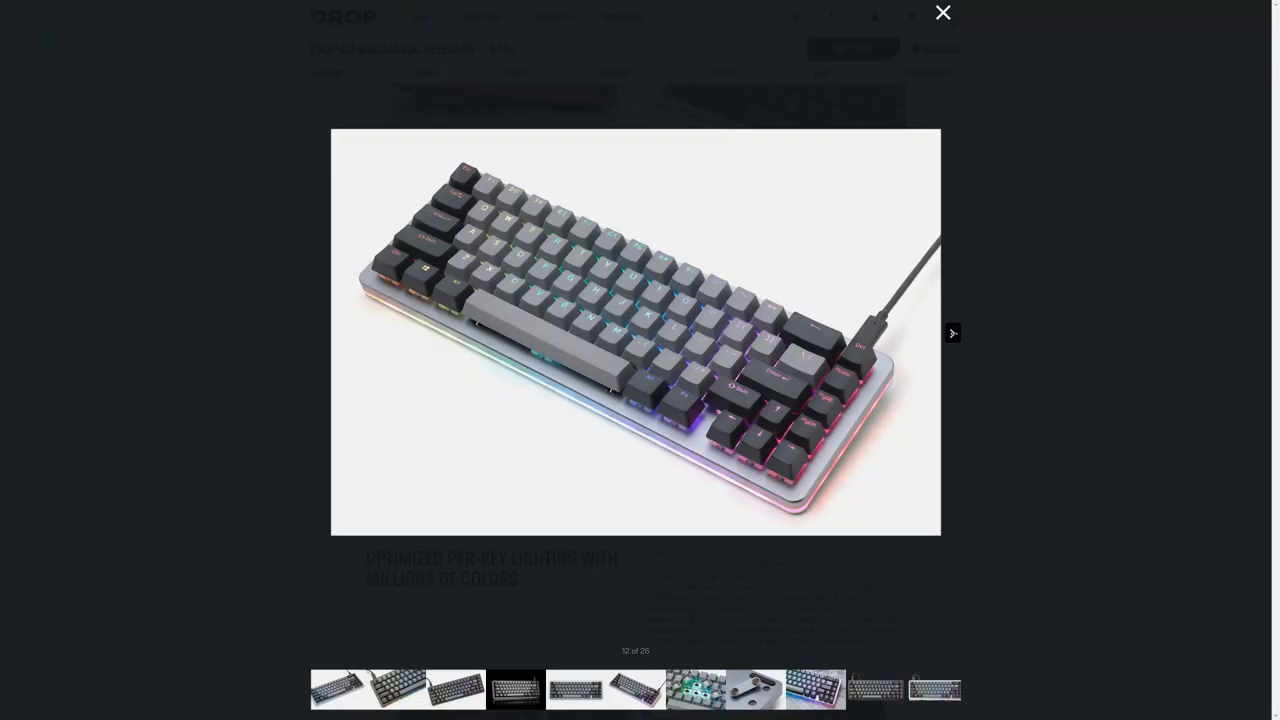
Advance two photos in the ENTR keyboard's full-size gallery viewer
click(952, 332)
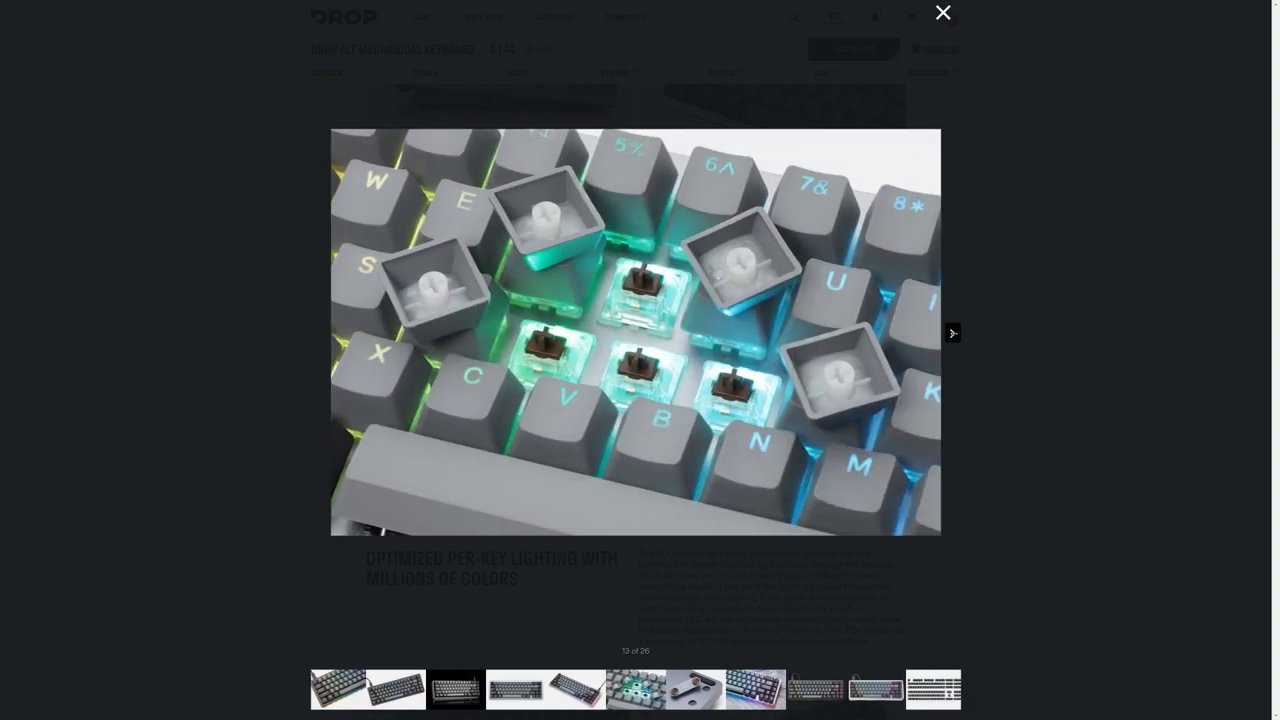
click(940, 12)
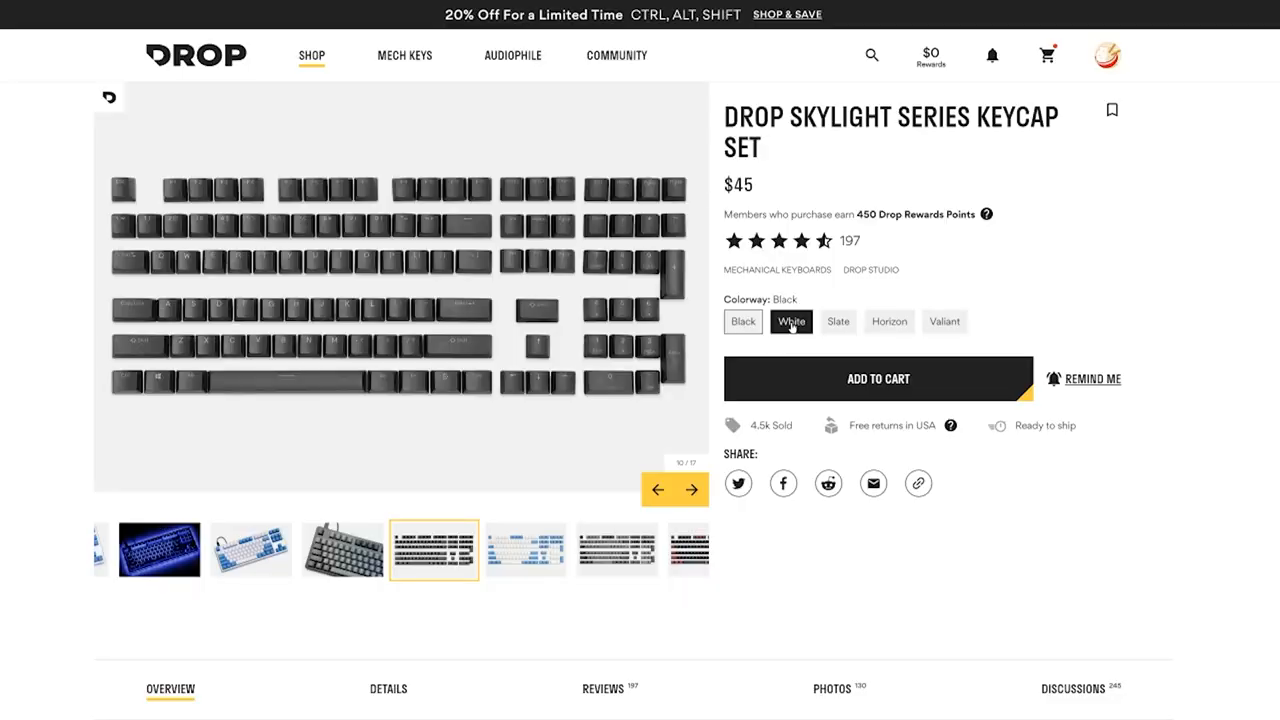
Preview the Horizon and Valiant keycap colorways, then highlight 'Each' in the ENTR checkout note
click(944, 320)
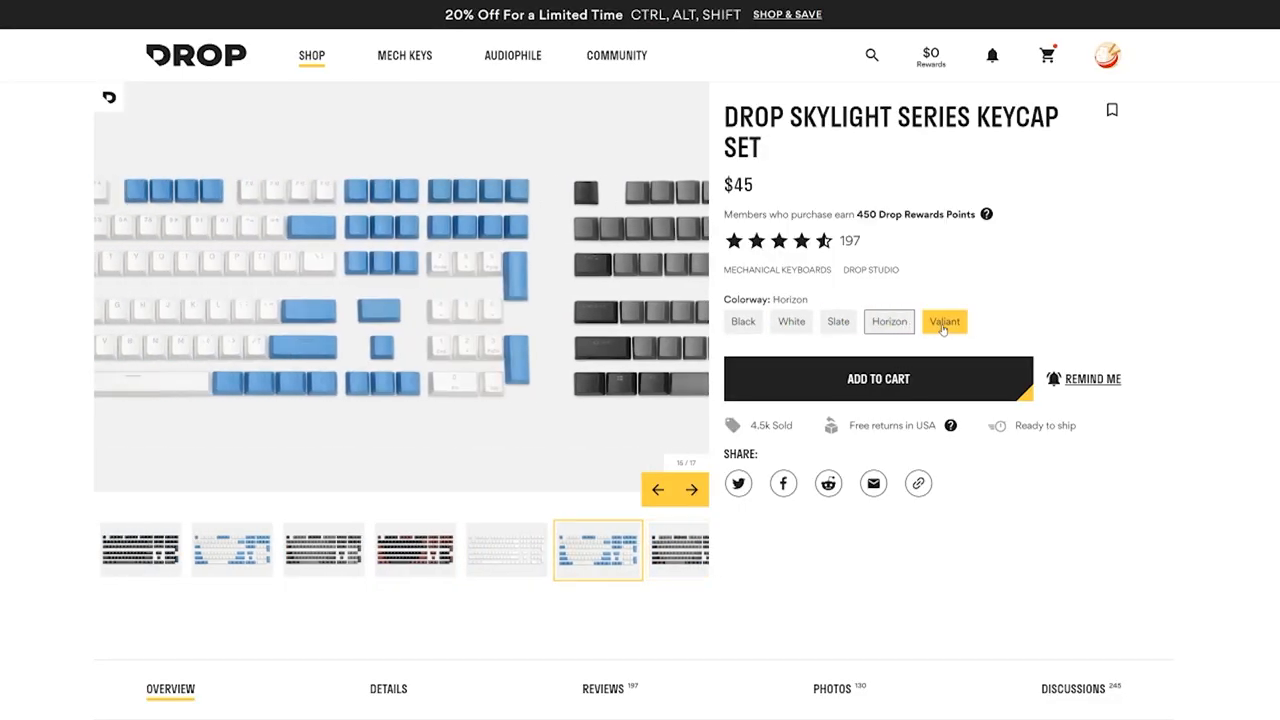
click(944, 320)
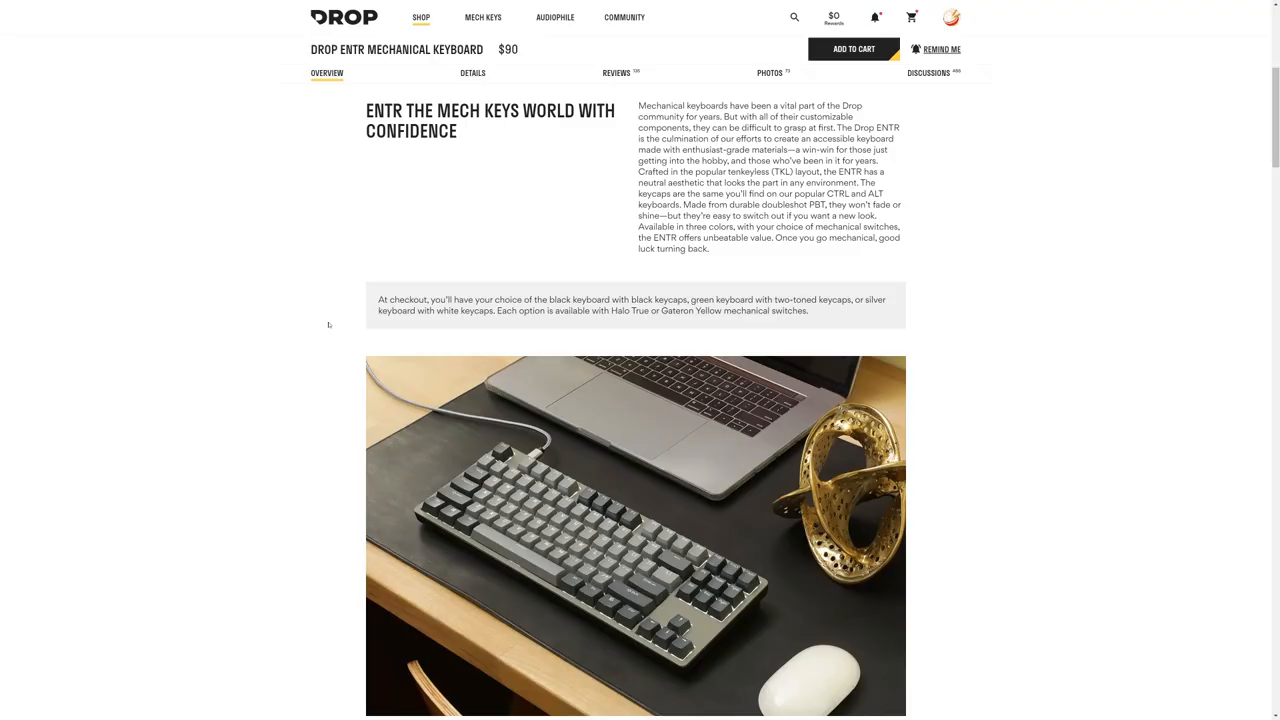
double_click(512, 310)
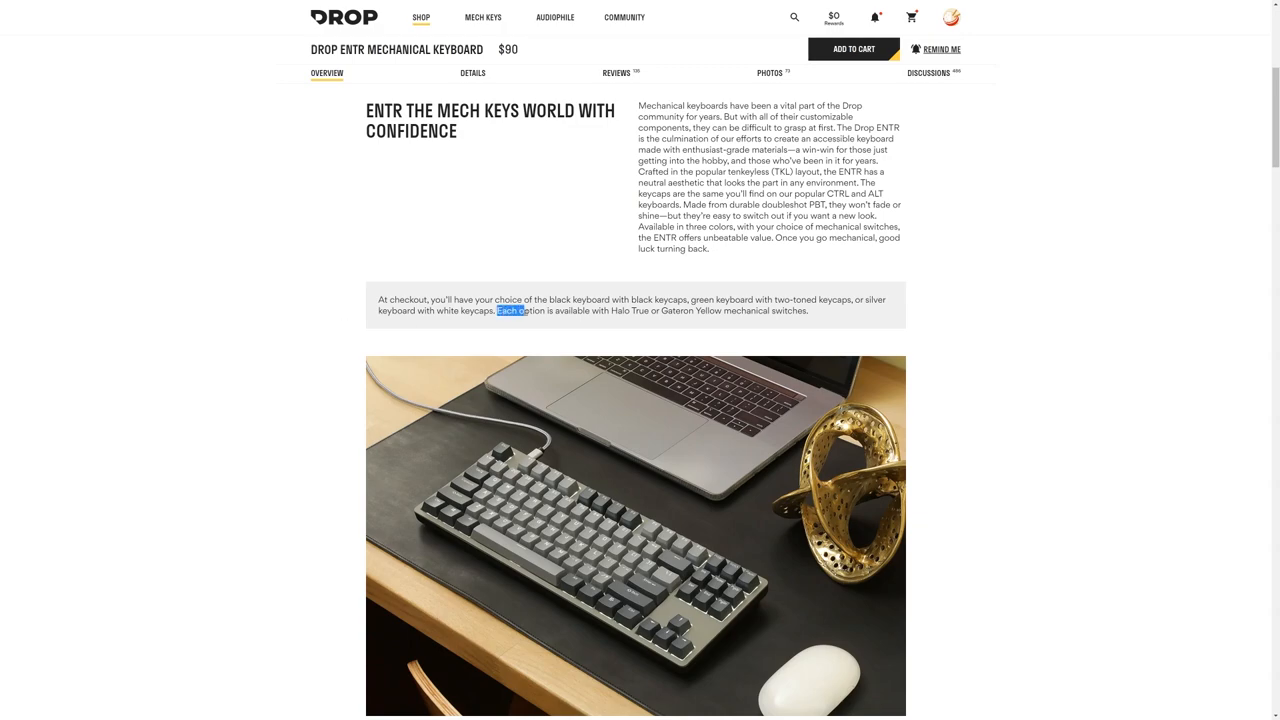